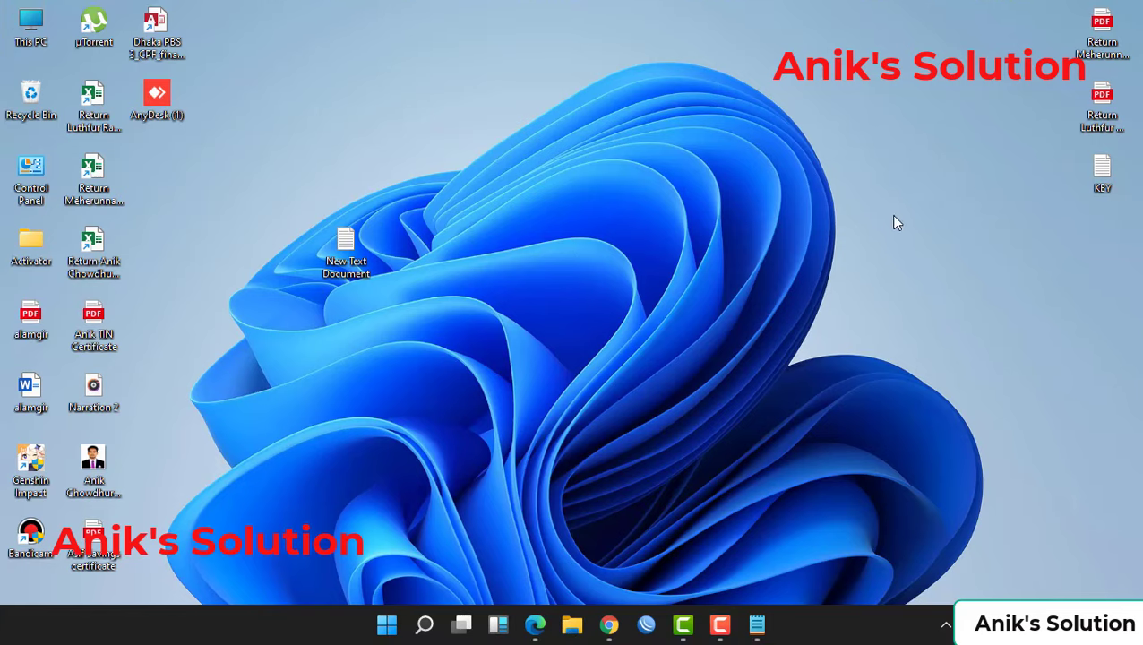
mouse_move(524, 348)
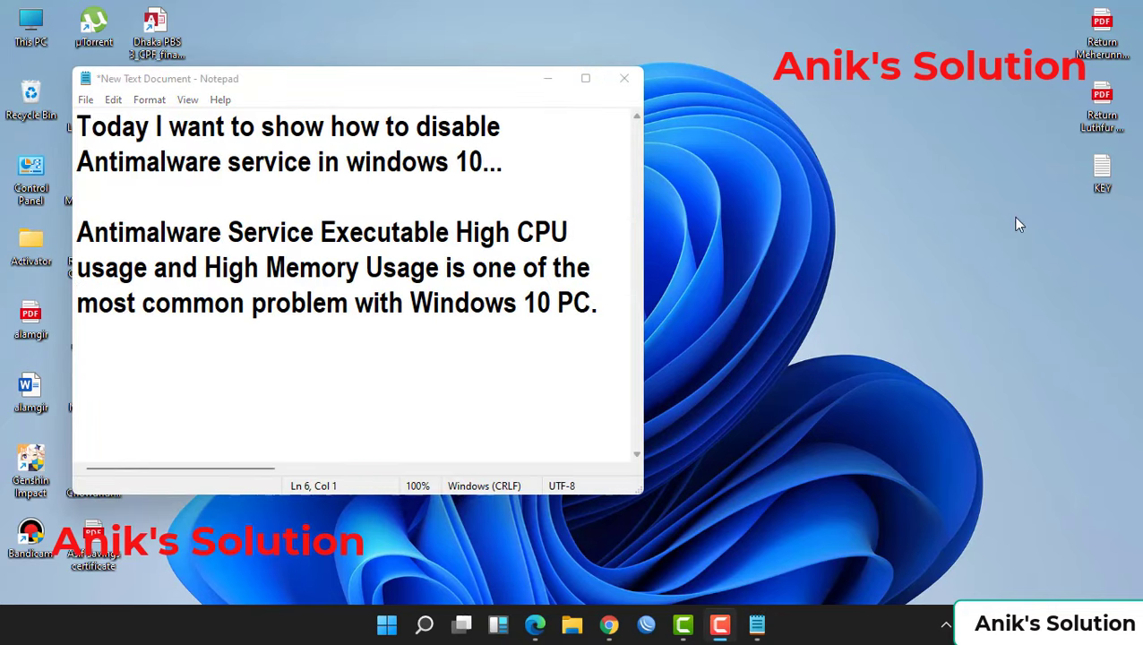
Add the line 'So lets do it...' below the Antimalware Service Executable paragraph.
drag(76, 127, 380, 126)
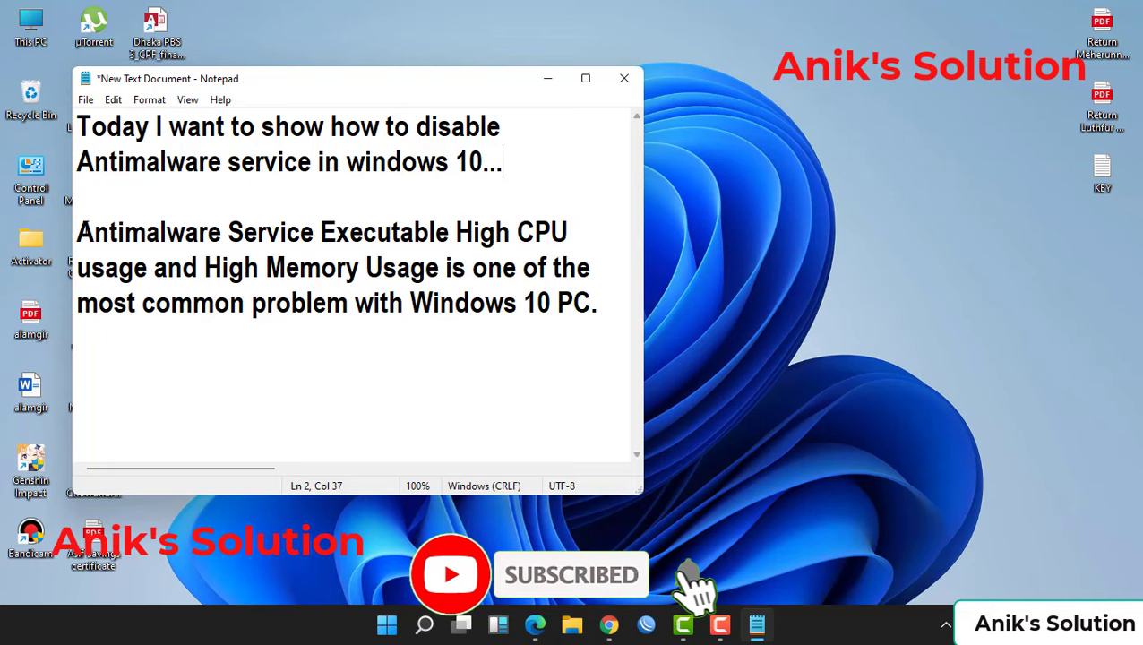
drag(75, 232, 453, 232)
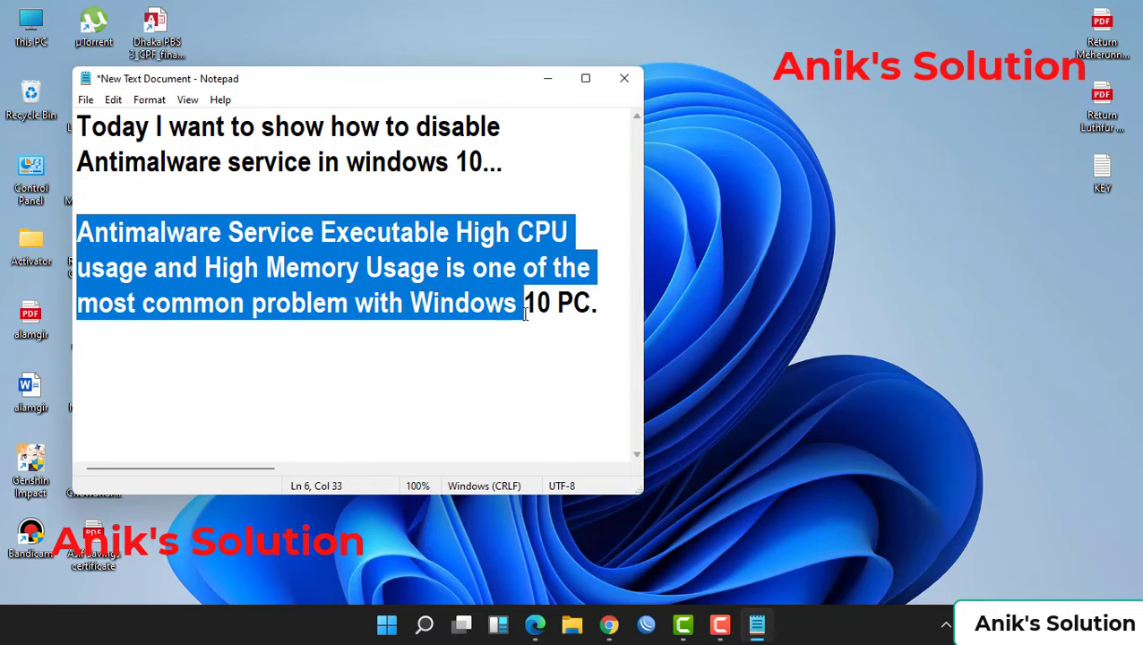
click(602, 303)
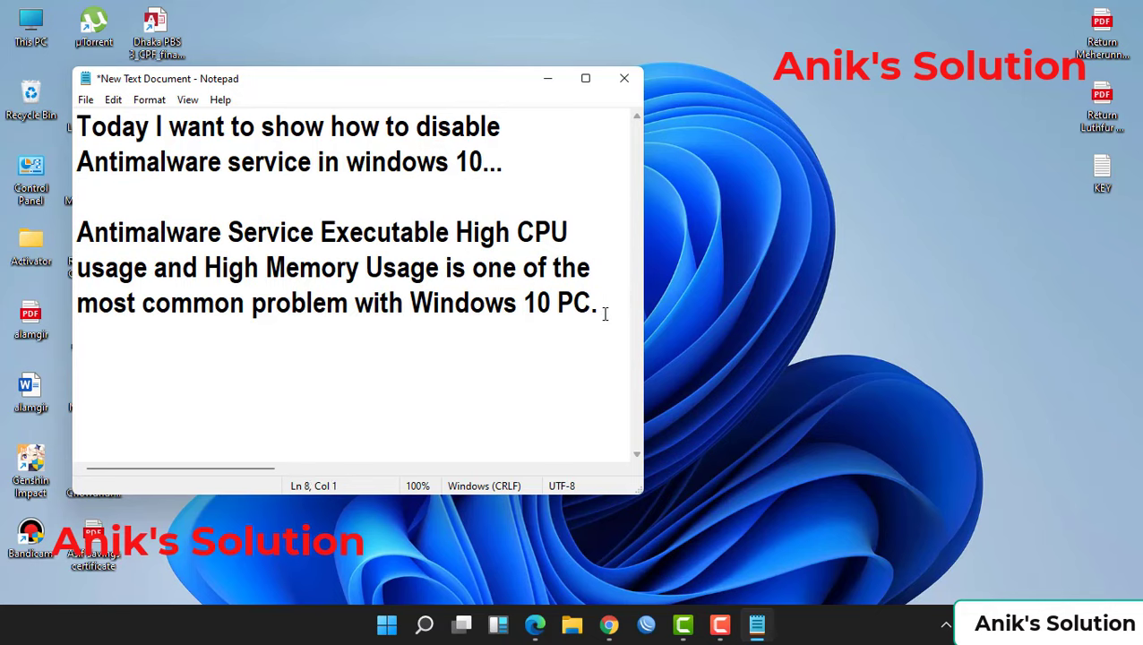
text(So lets)
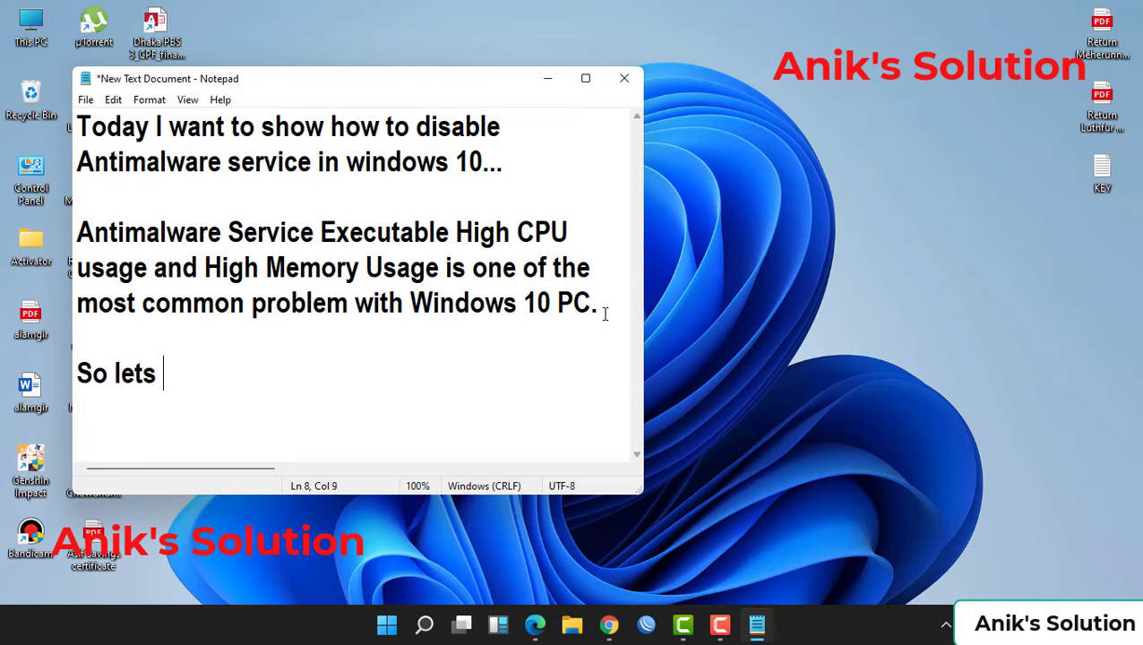
text(do i)
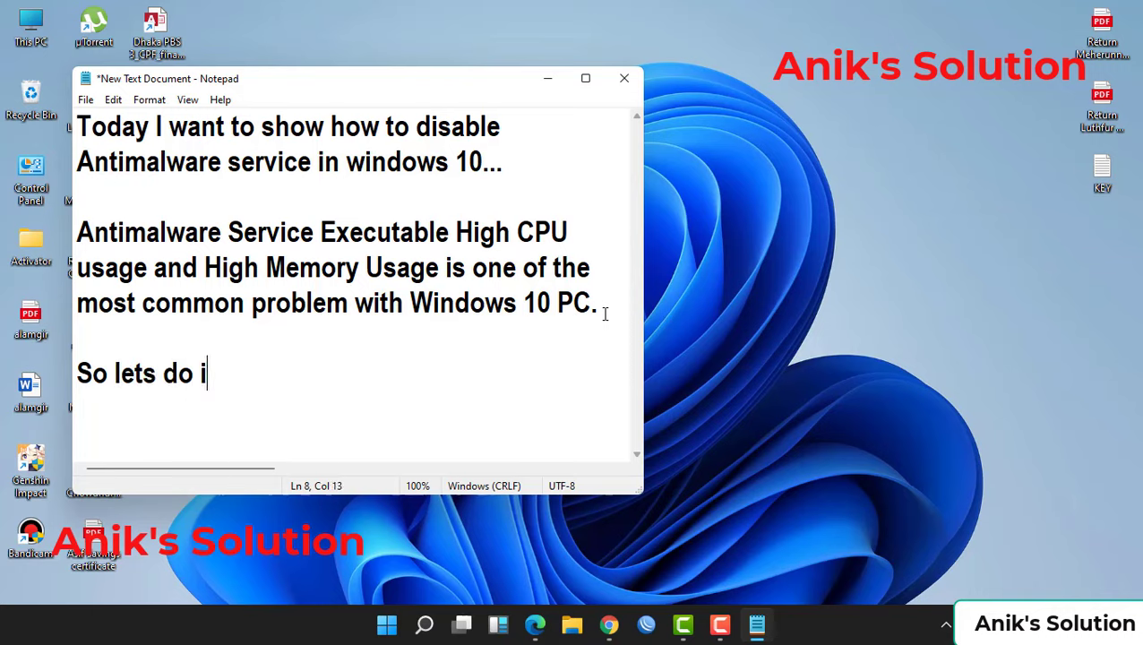
text(t)
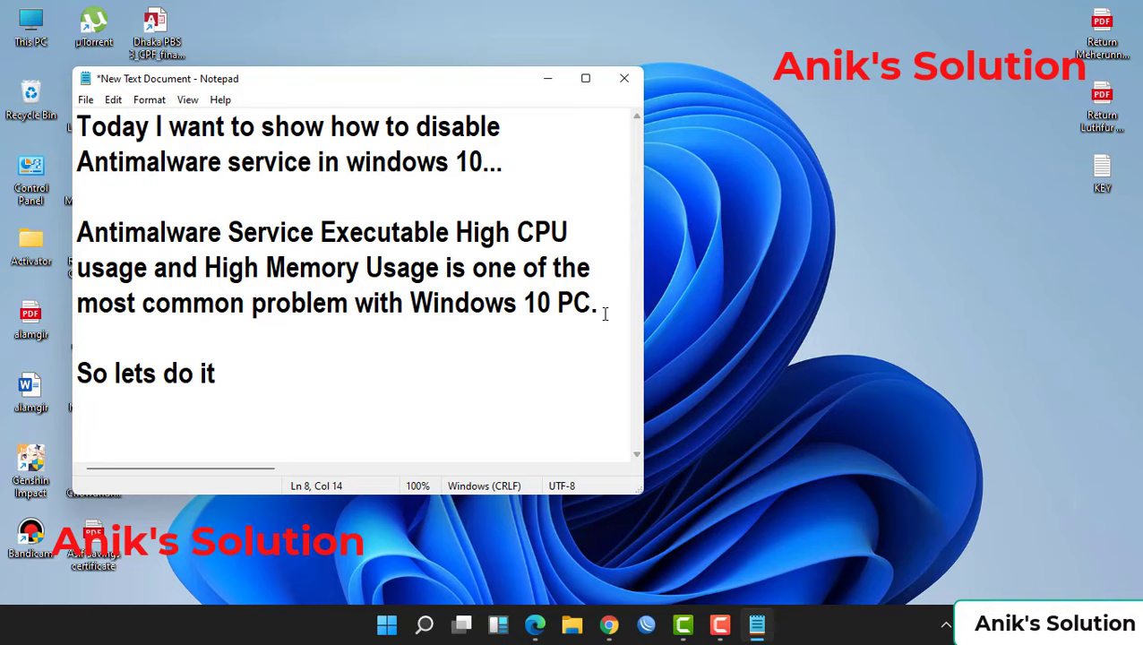
text(...)
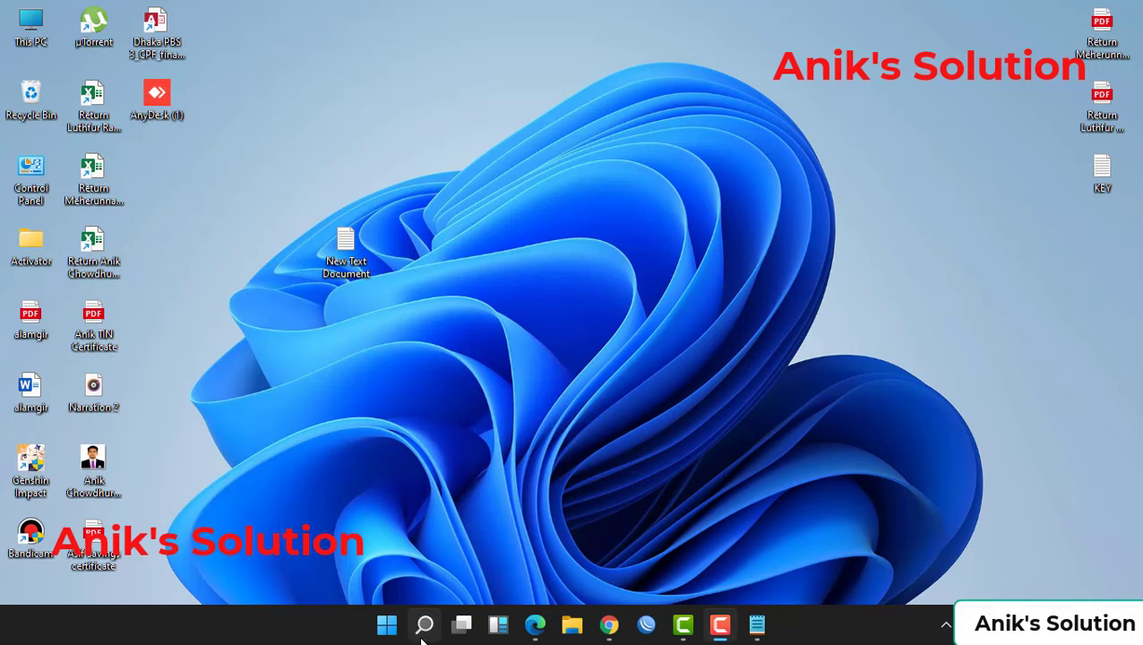
Launch Microsoft Edge from the taskbar.
click(424, 624)
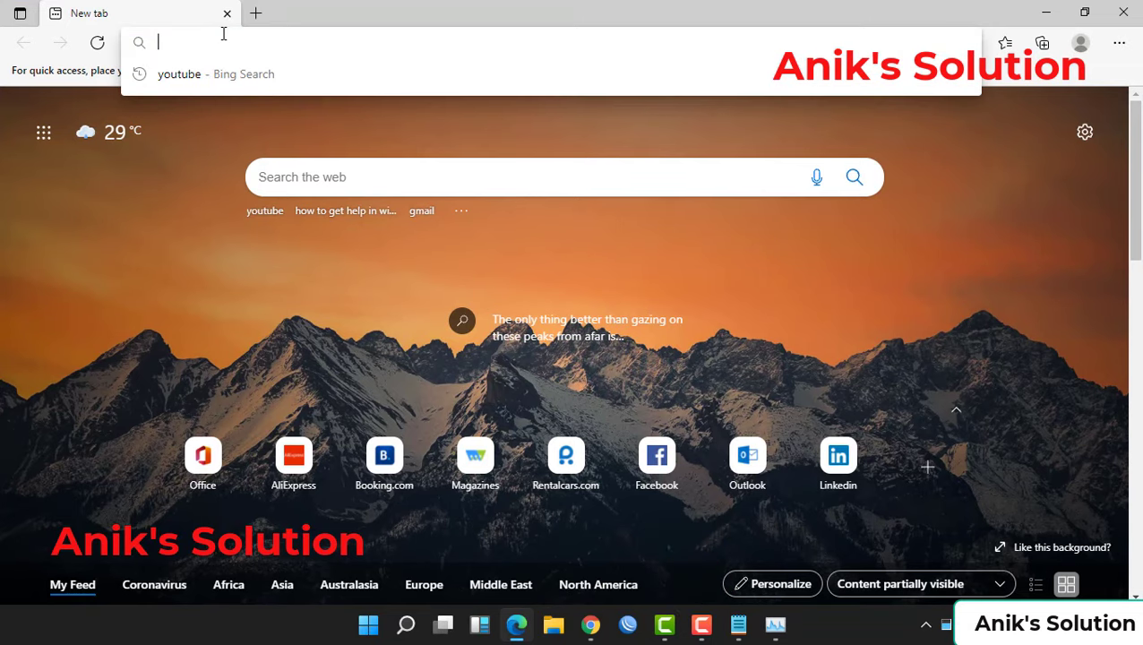
Search 'defender control', open the Sordum result, and scroll to Direct Download.
text(defe)
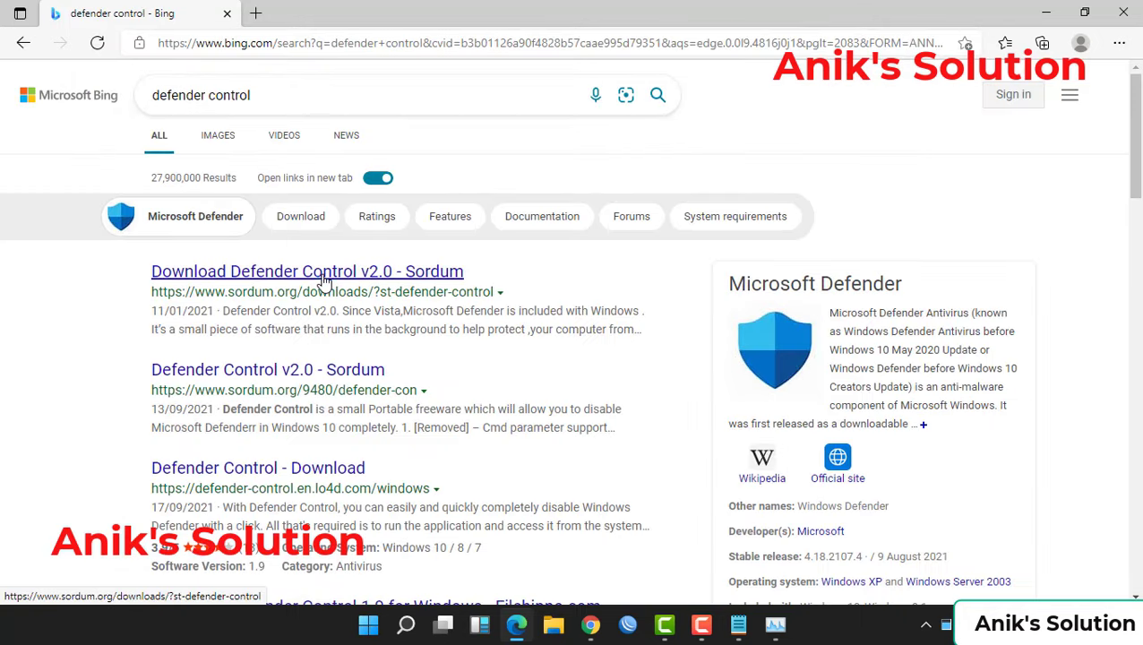
click(307, 270)
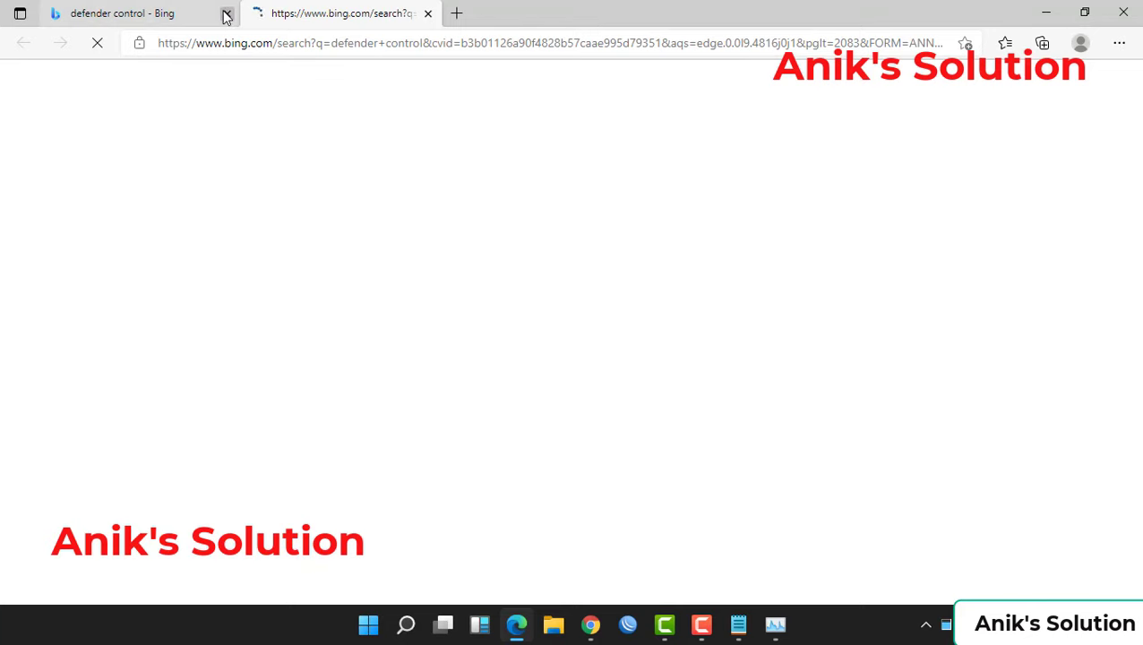
click(341, 12)
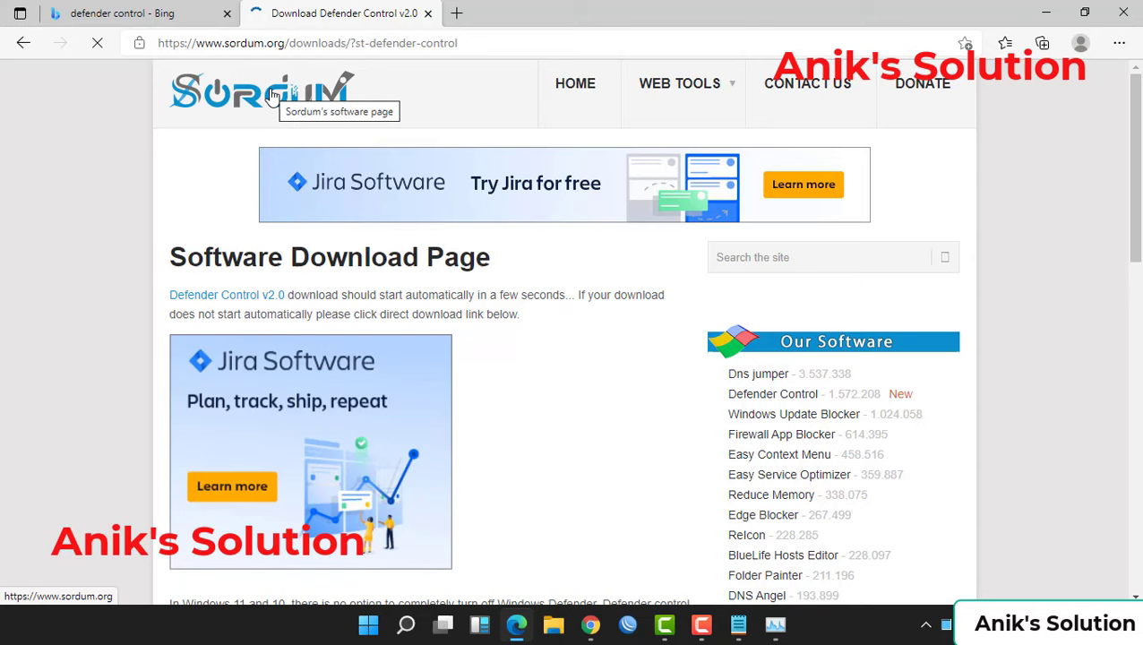
scroll(down, 3)
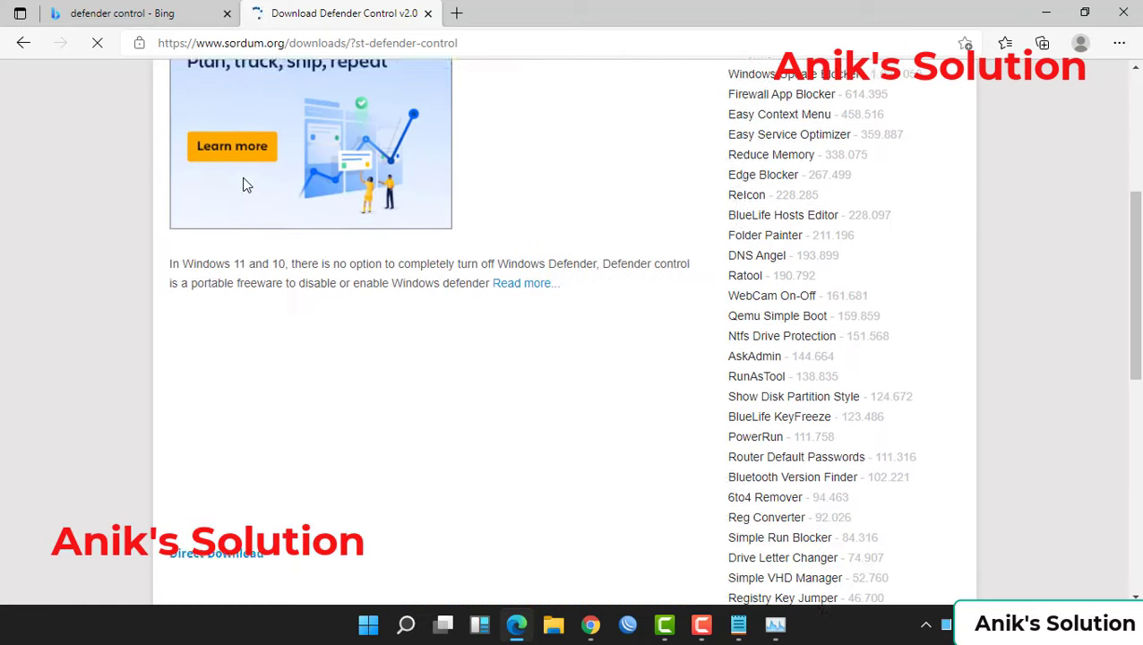
scroll(down, 3)
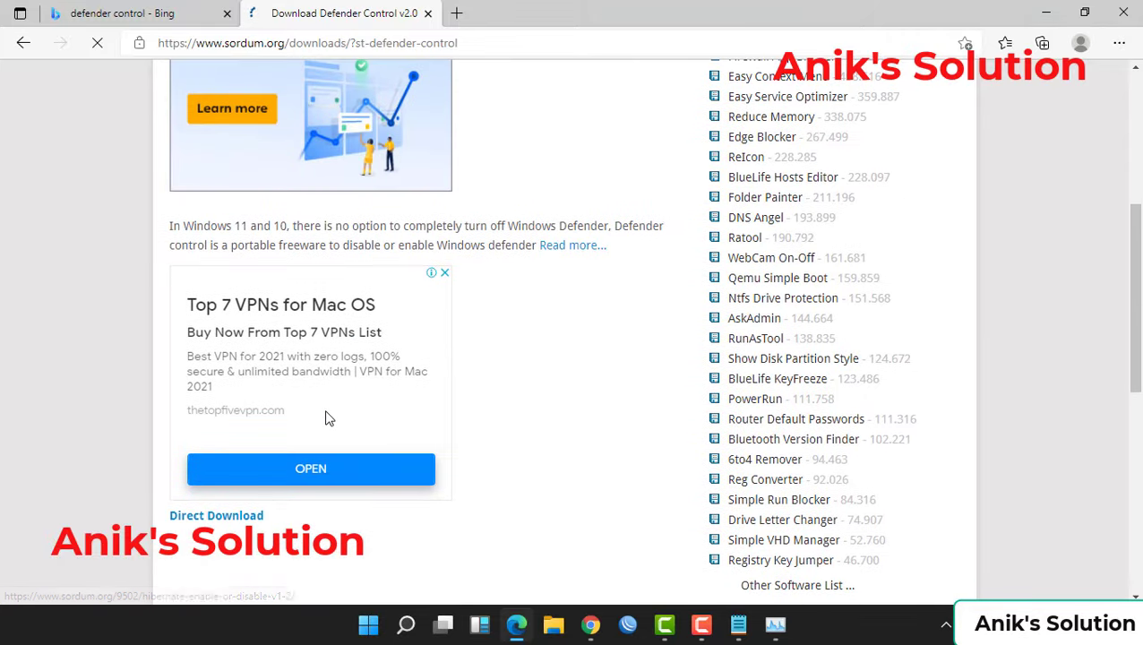
scroll(down, 3)
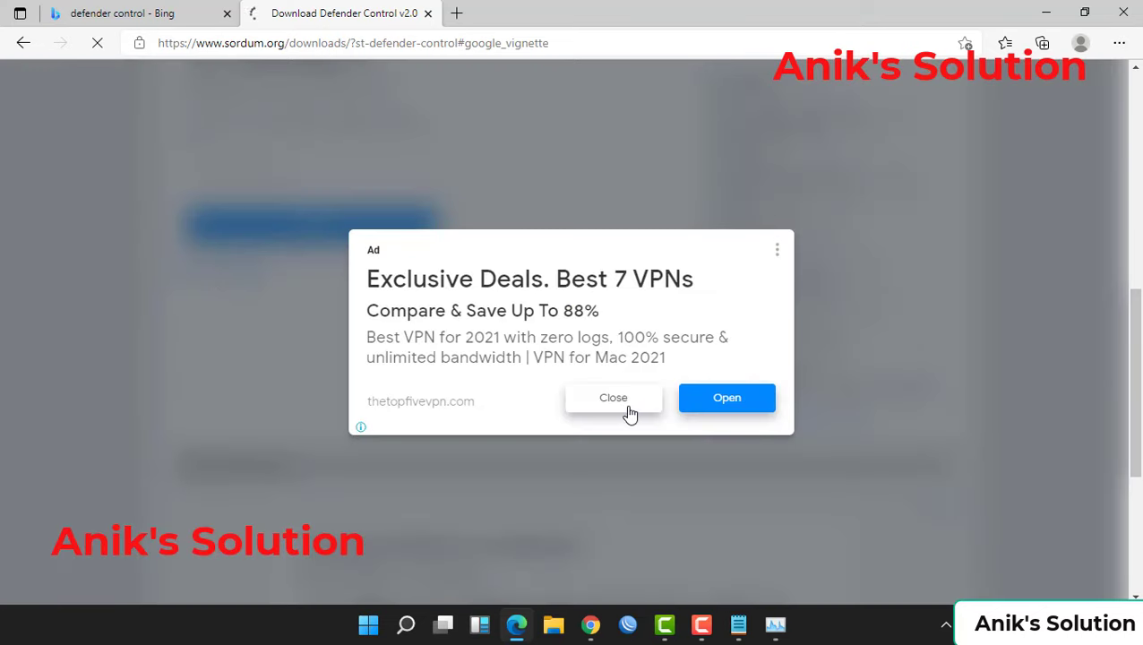
Dismiss the full-screen VPN advertisement so dControl.zip downloads.
click(614, 398)
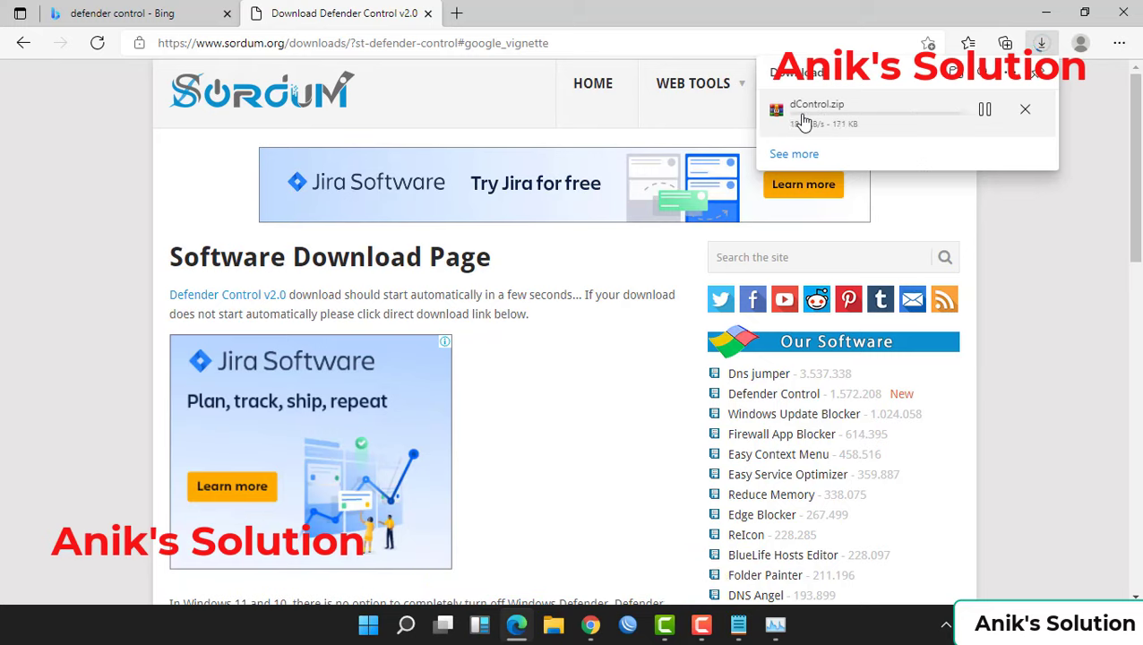
mouse_move(804, 184)
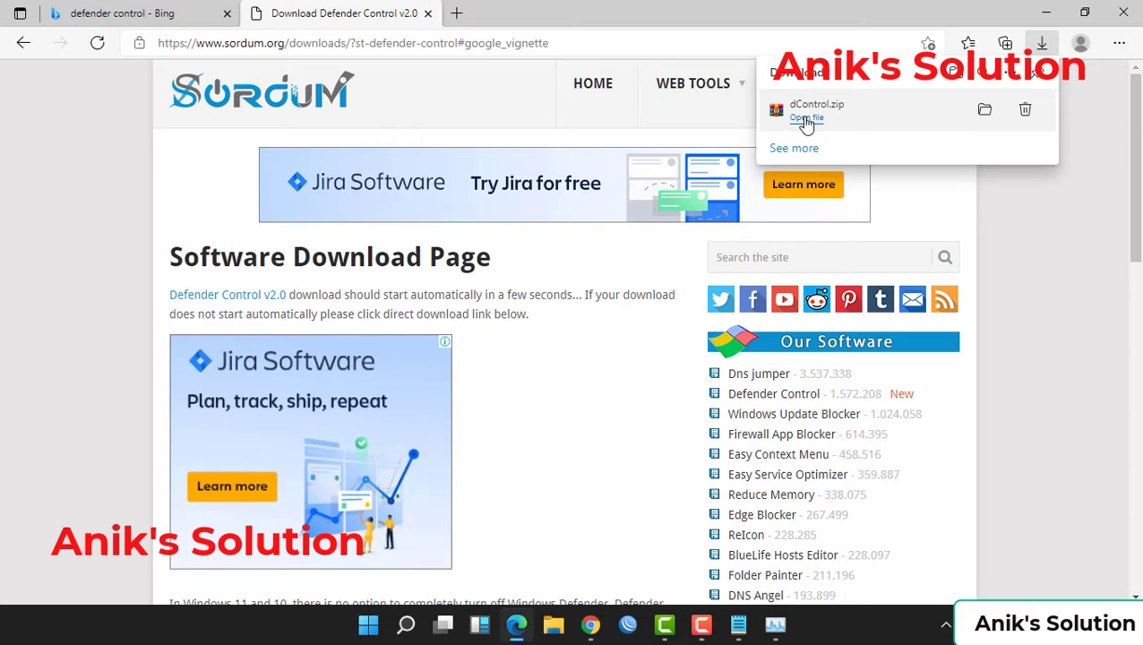
Open the downloaded dControl archive and its inner dControl folder.
click(807, 118)
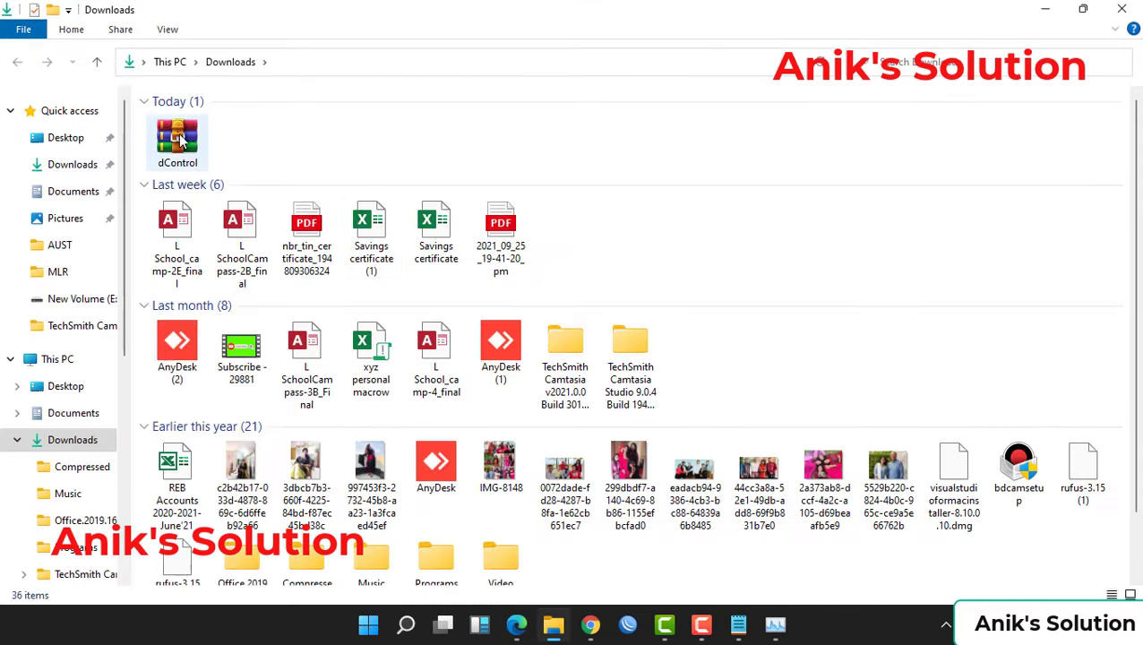
right_click(177, 139)
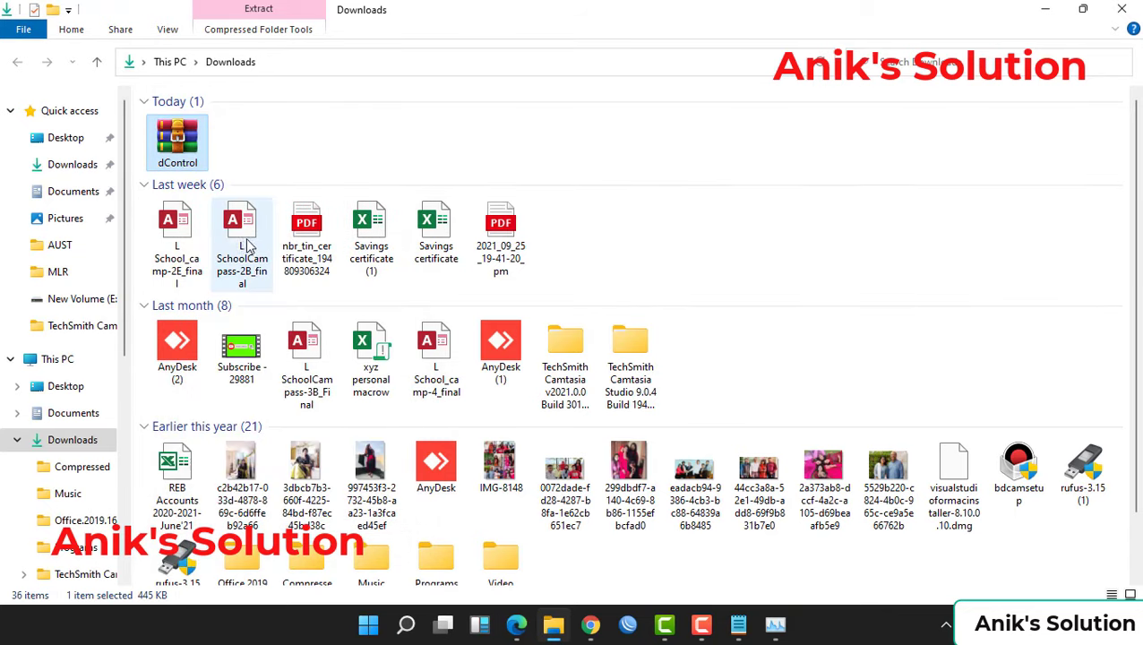
double_click(178, 141)
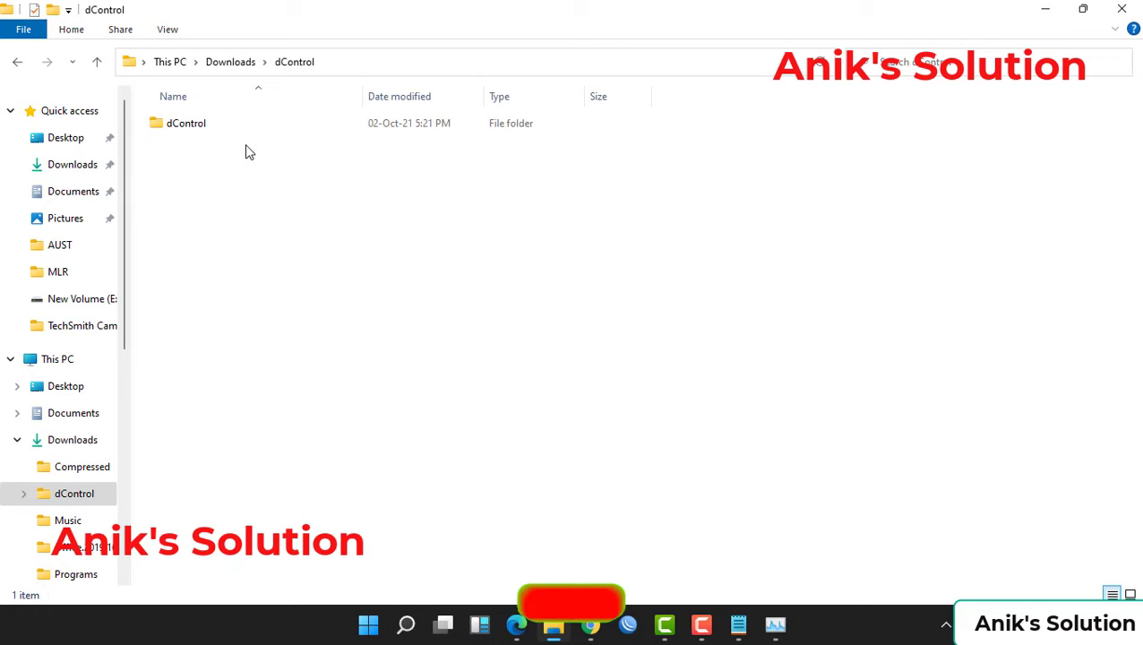
double_click(185, 122)
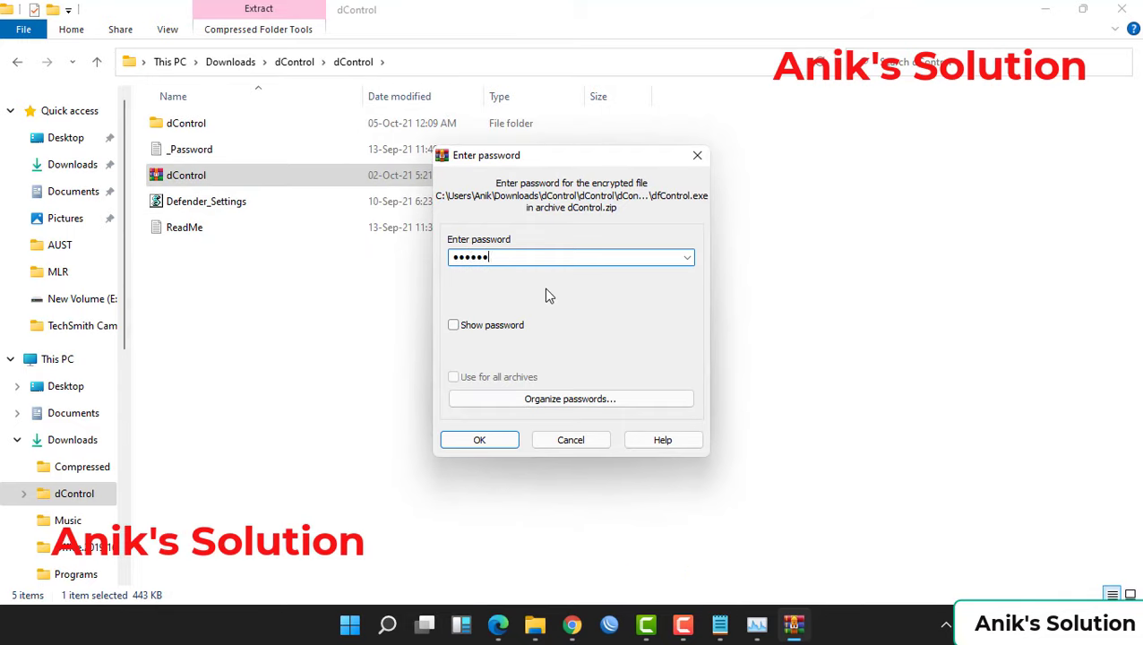
Confirm the archive password, then open the extracted folder and select dfControl.
click(479, 439)
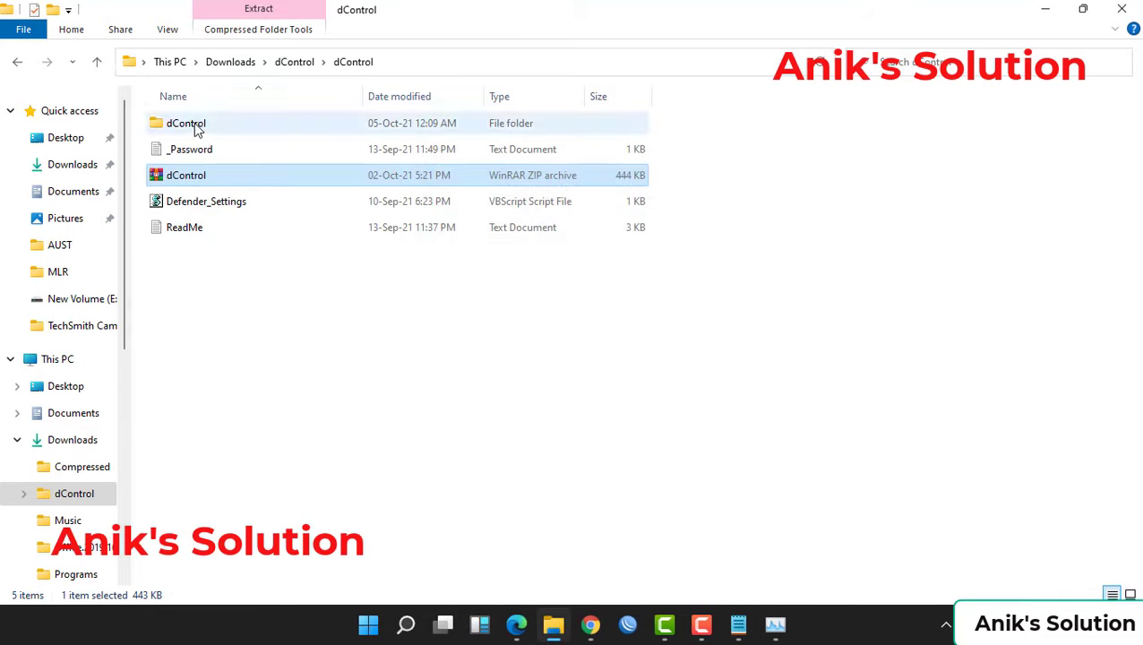
double_click(186, 123)
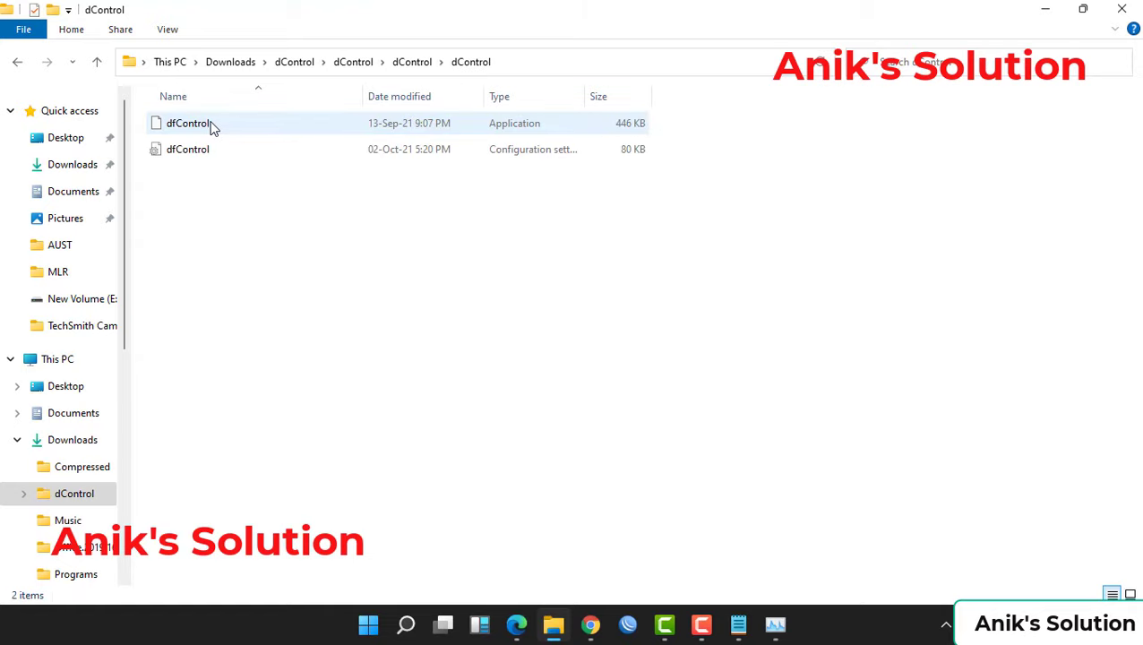
click(188, 122)
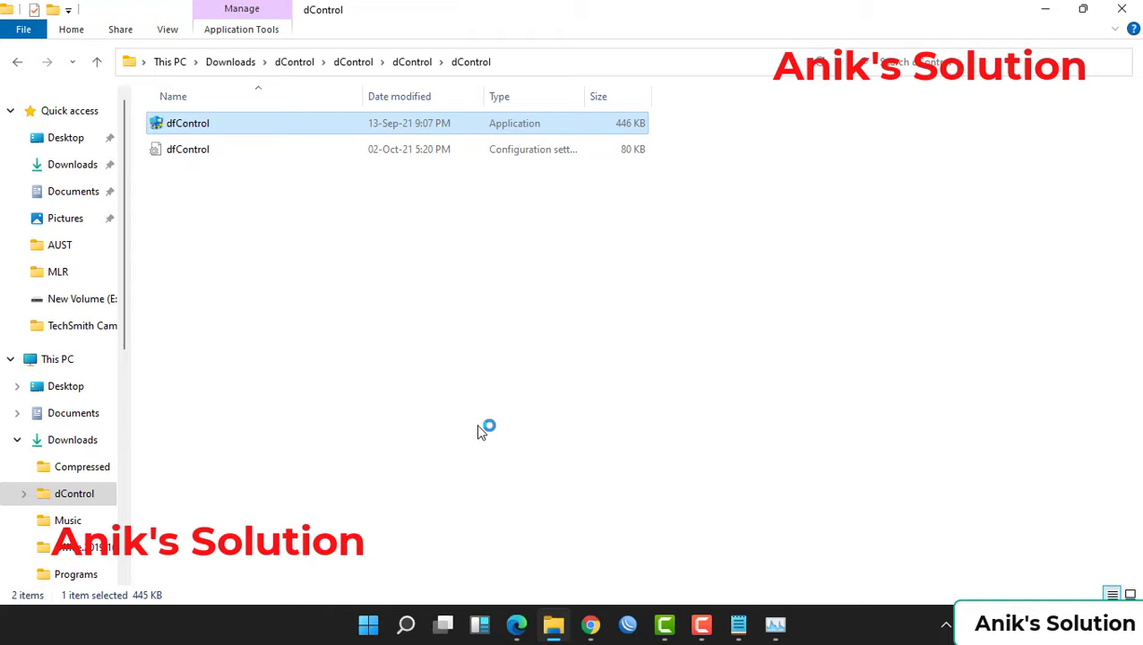
Run dfControl, disable Windows Defender until it reports turned off, then close it.
double_click(188, 122)
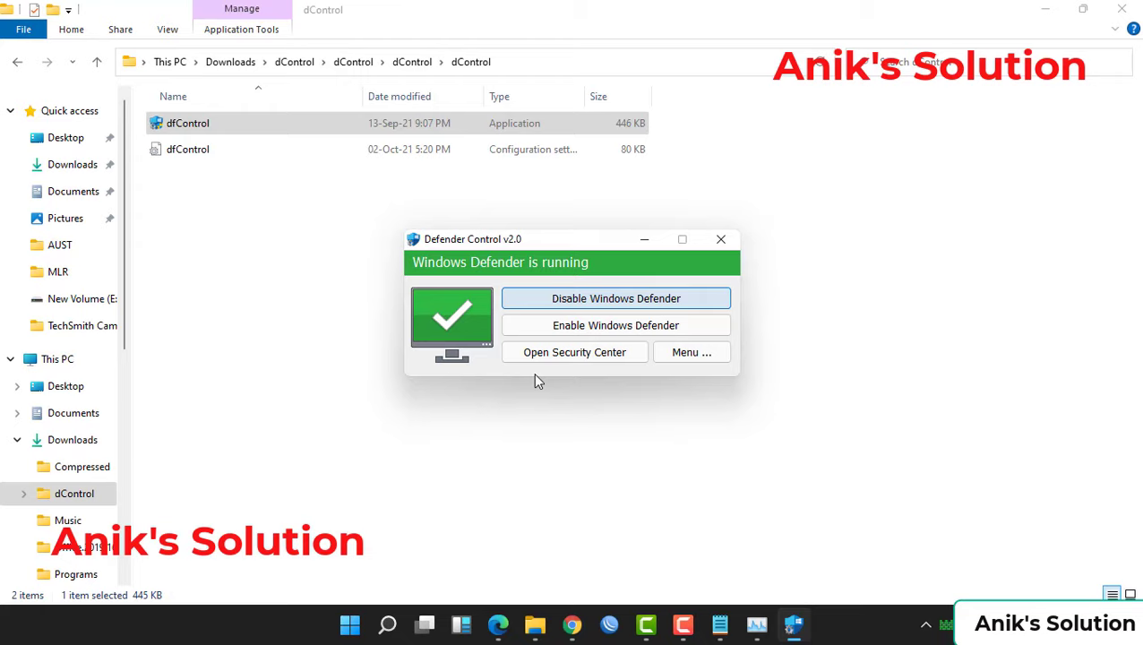
click(615, 299)
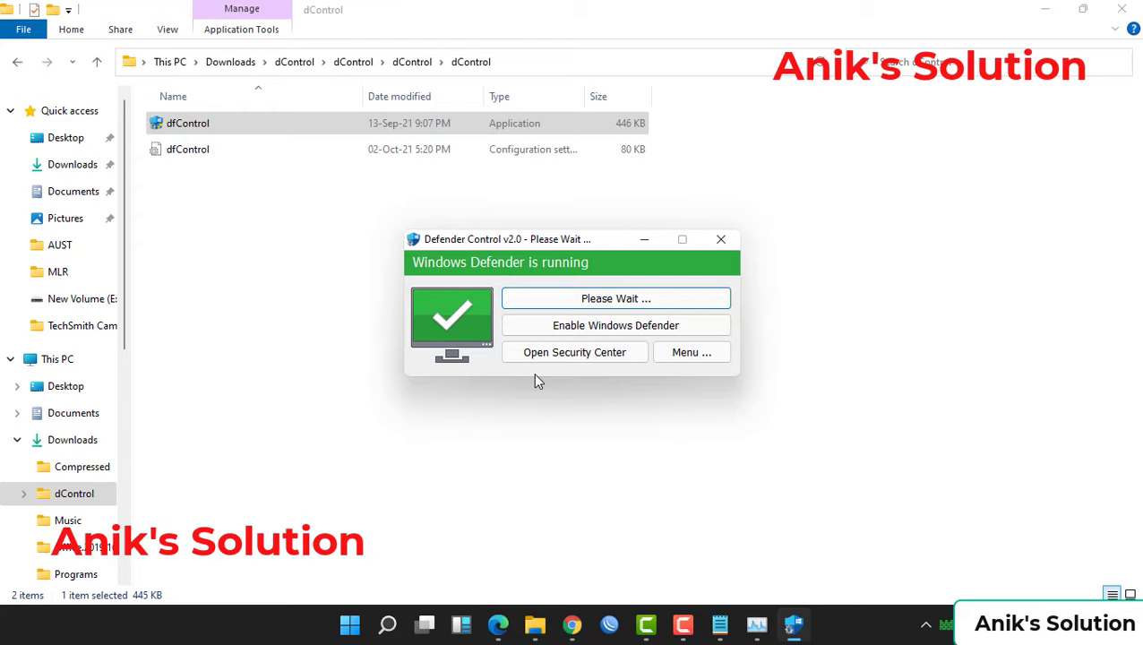
click(615, 298)
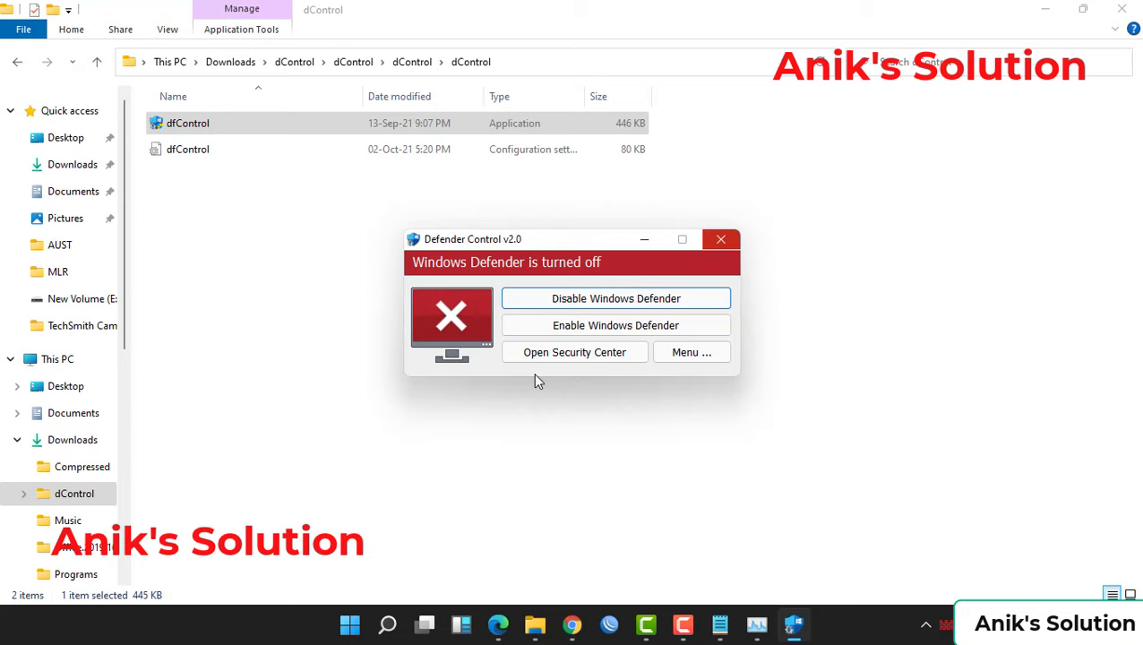
click(721, 240)
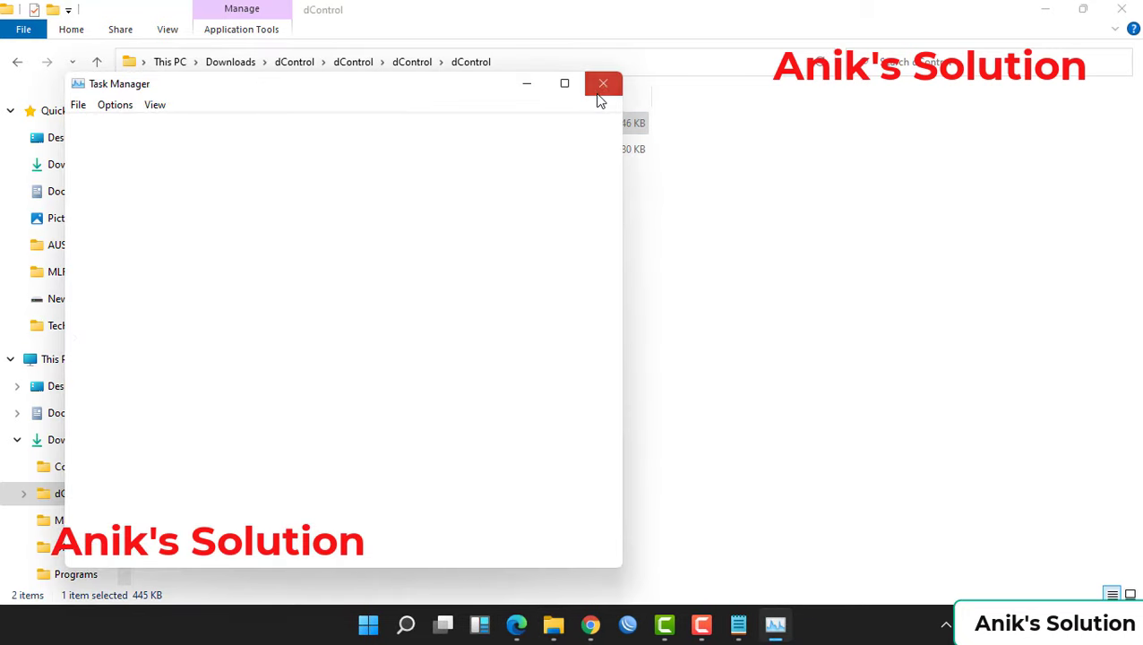
Scroll the Task Manager process list for Antimalware Service Executable, then close Task Manager.
click(603, 84)
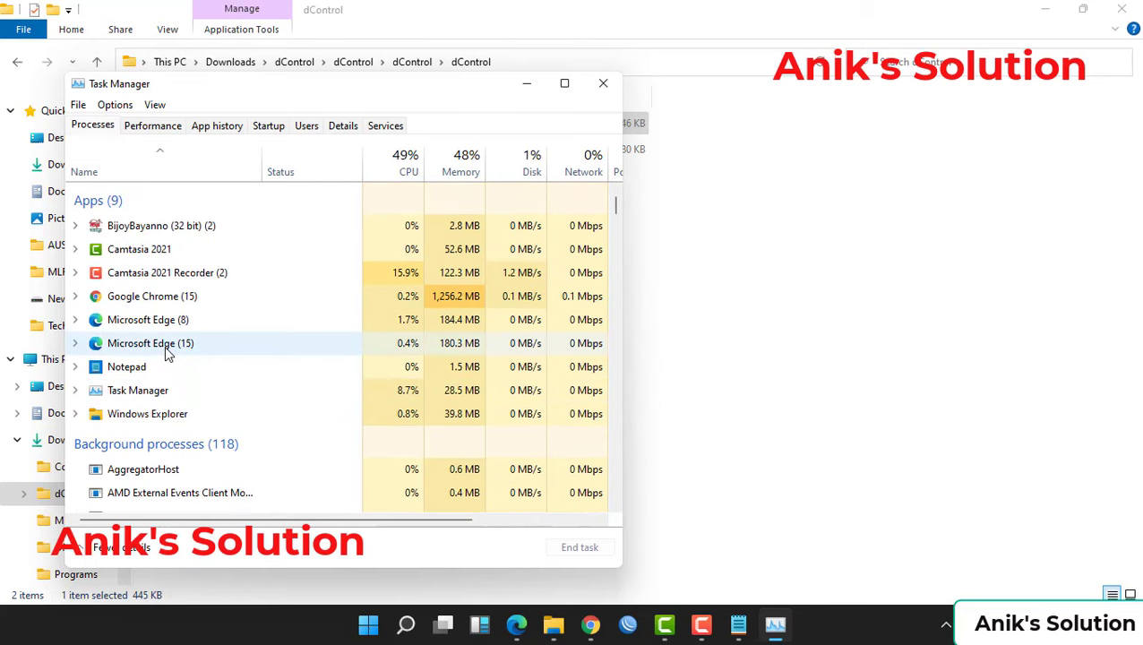
scroll(down, 3)
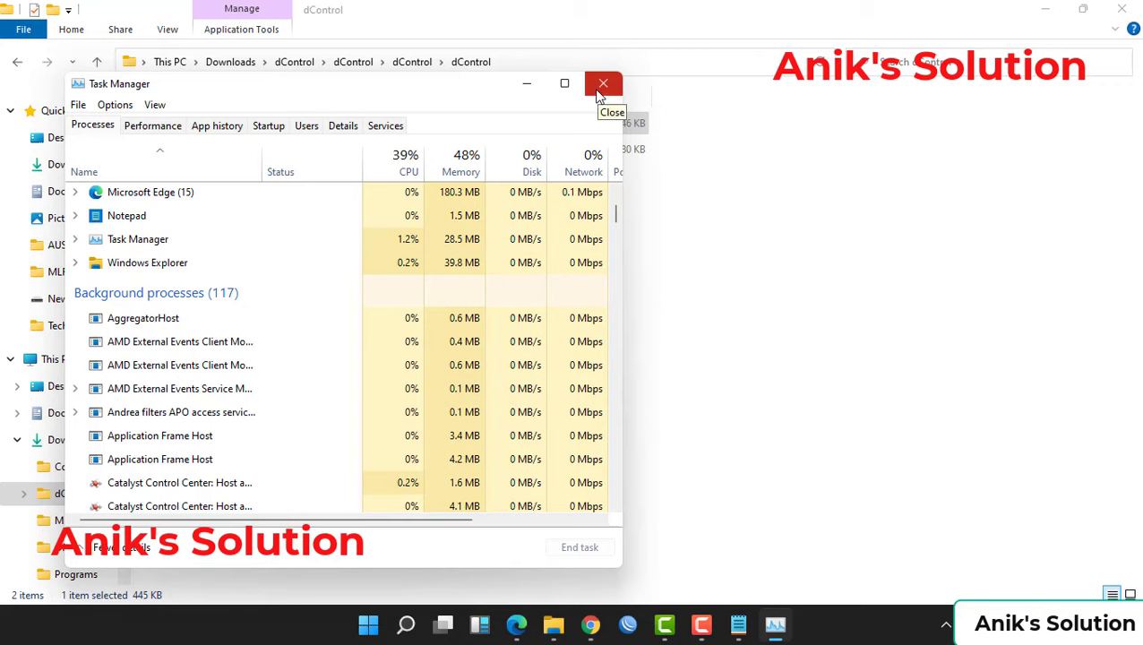
click(603, 84)
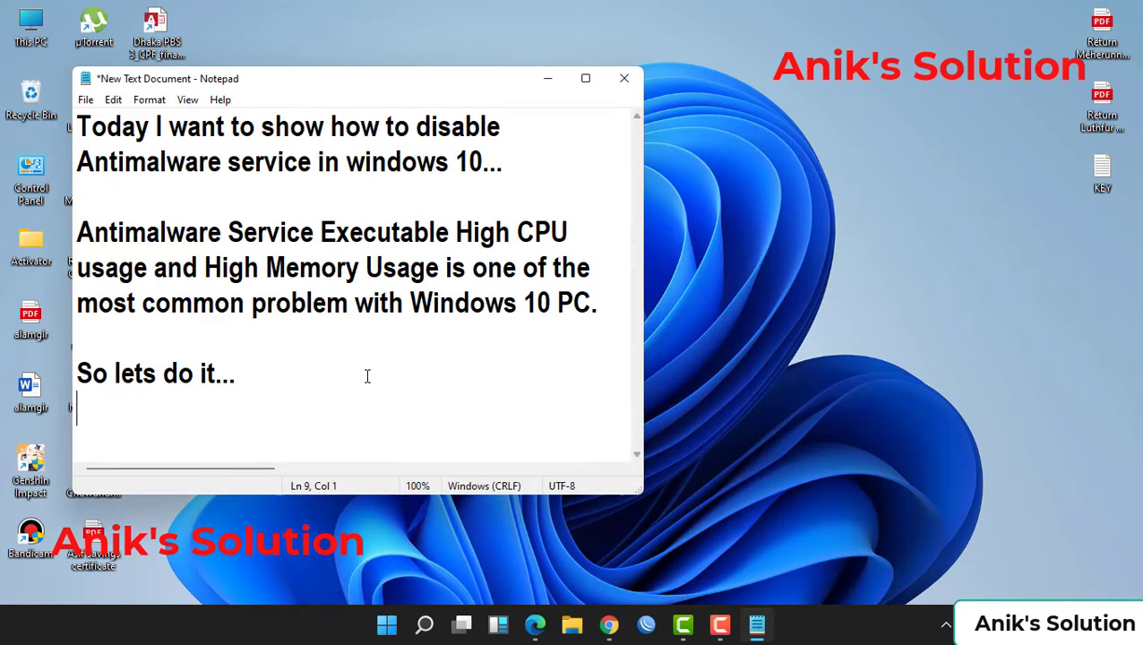
Type 'Thanks for watching this video...' at the end of the note.
text(Thanks for watc)
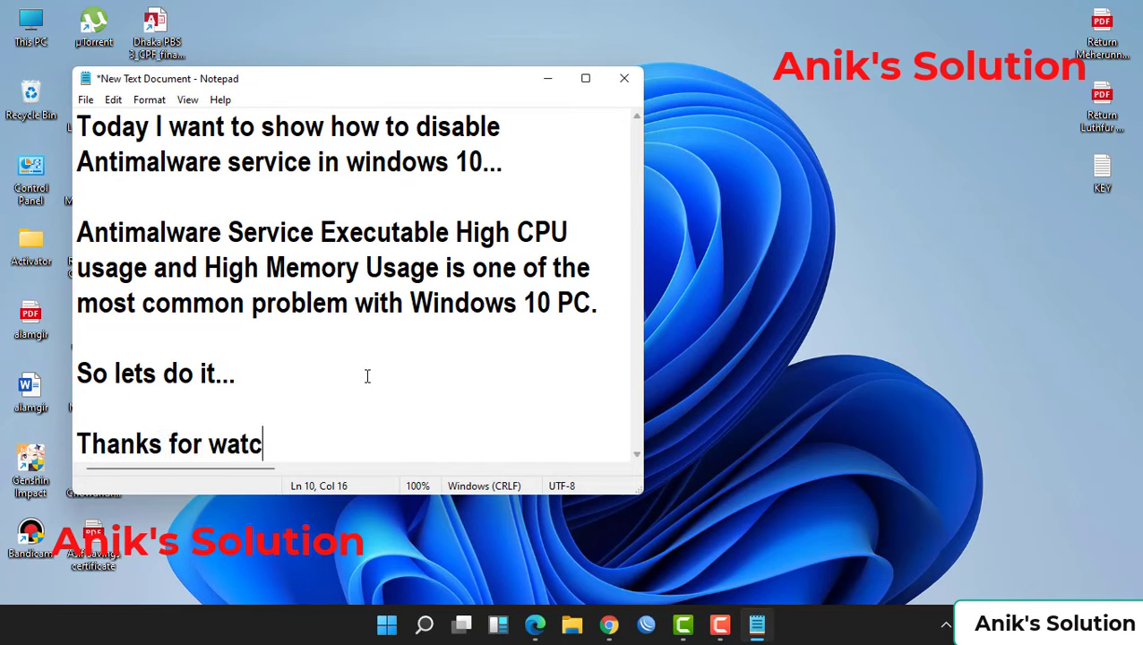
text(hing th)
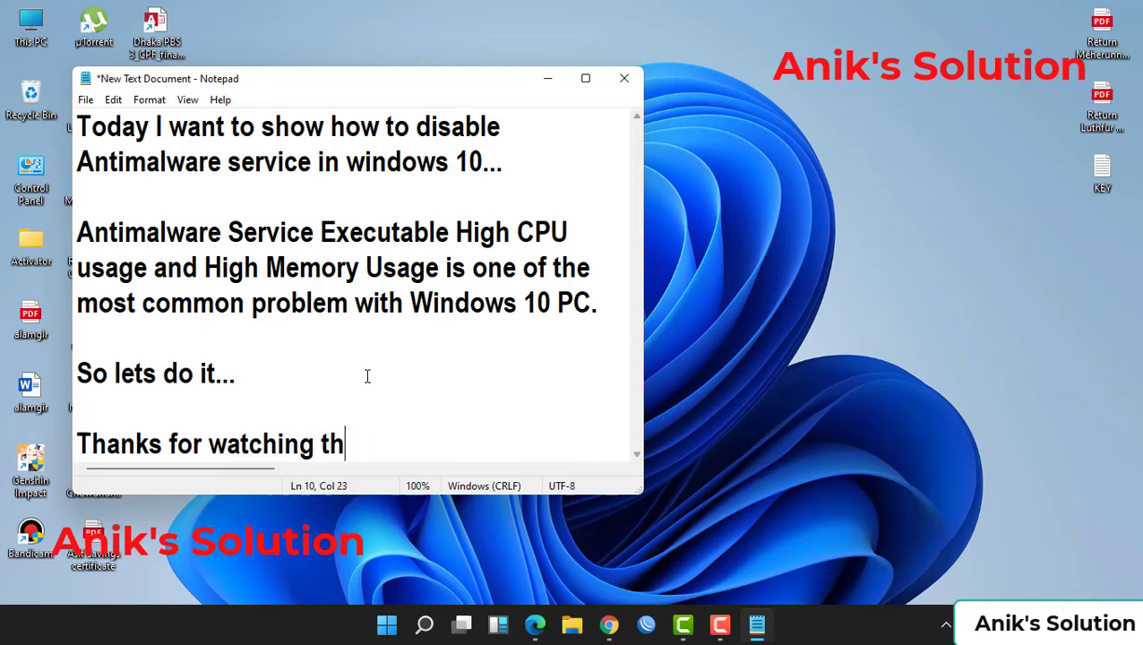
text(is video...)
text(Please like)
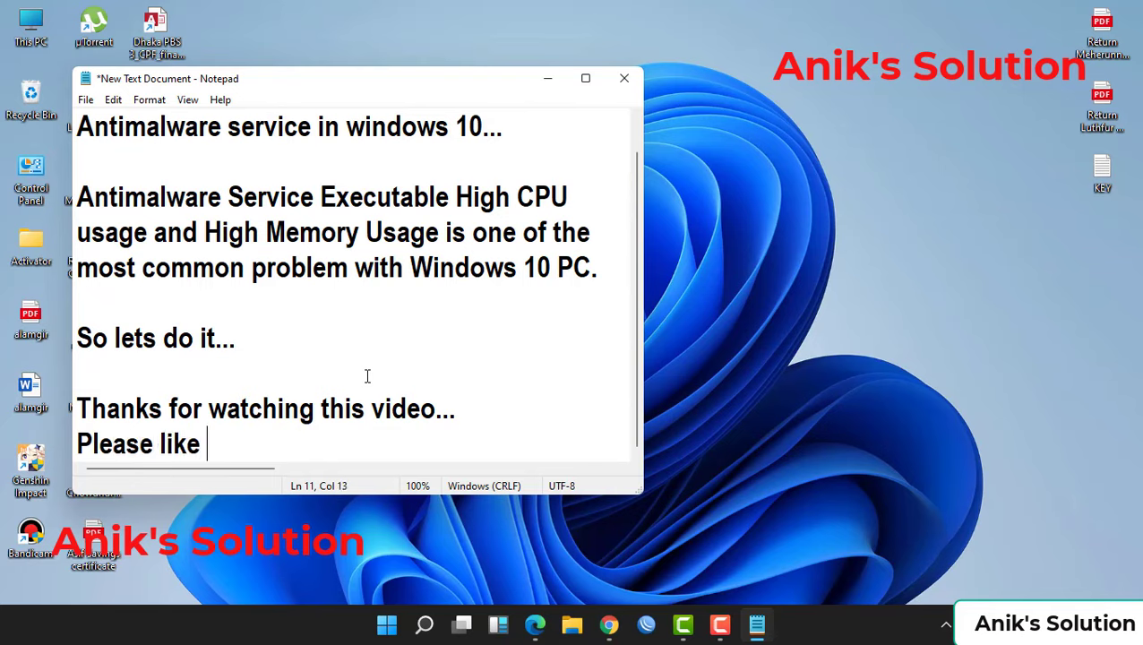
Add the like, comment and subscribe request for the channel, ending with 'Thank you...'.
text(comment and Sub)
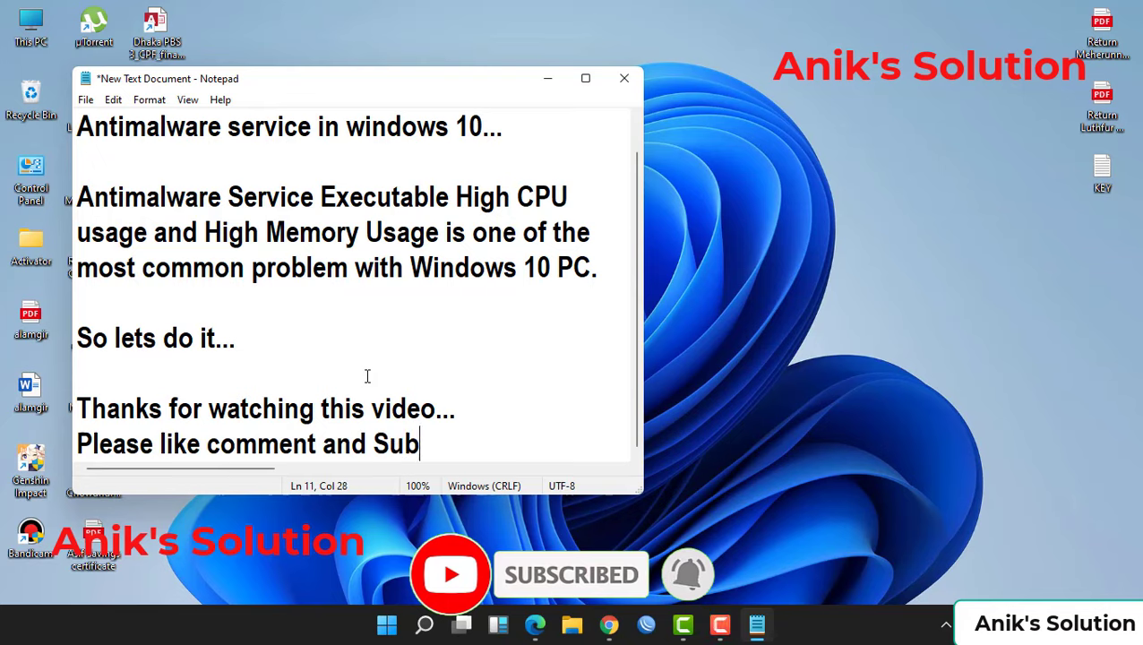
text(scribe)
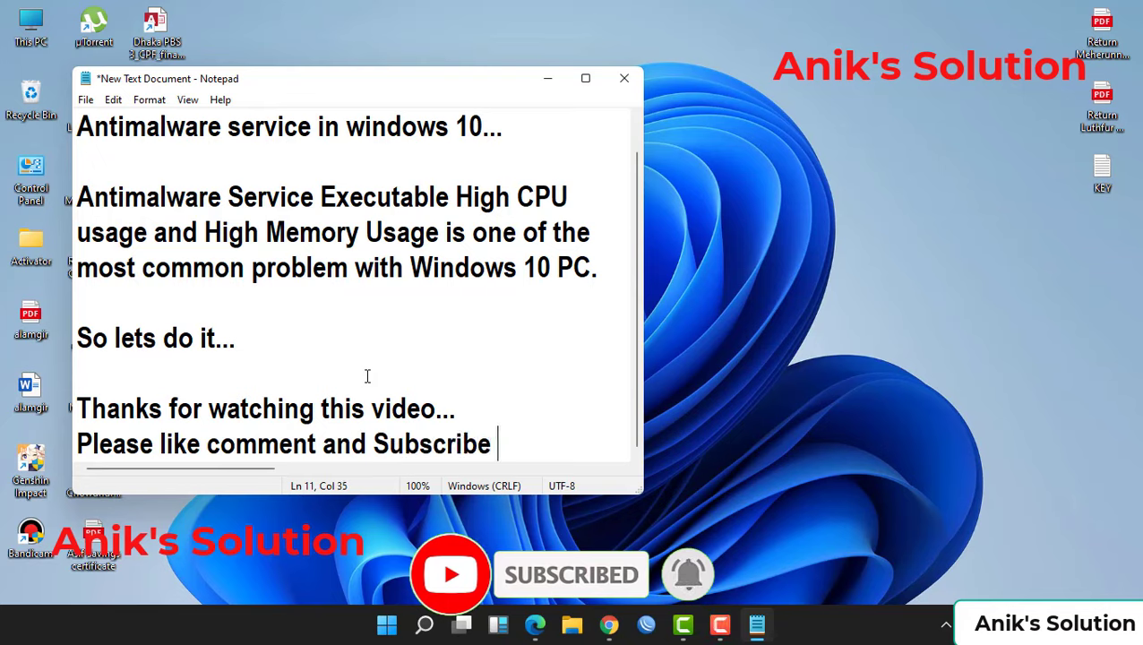
text(my)
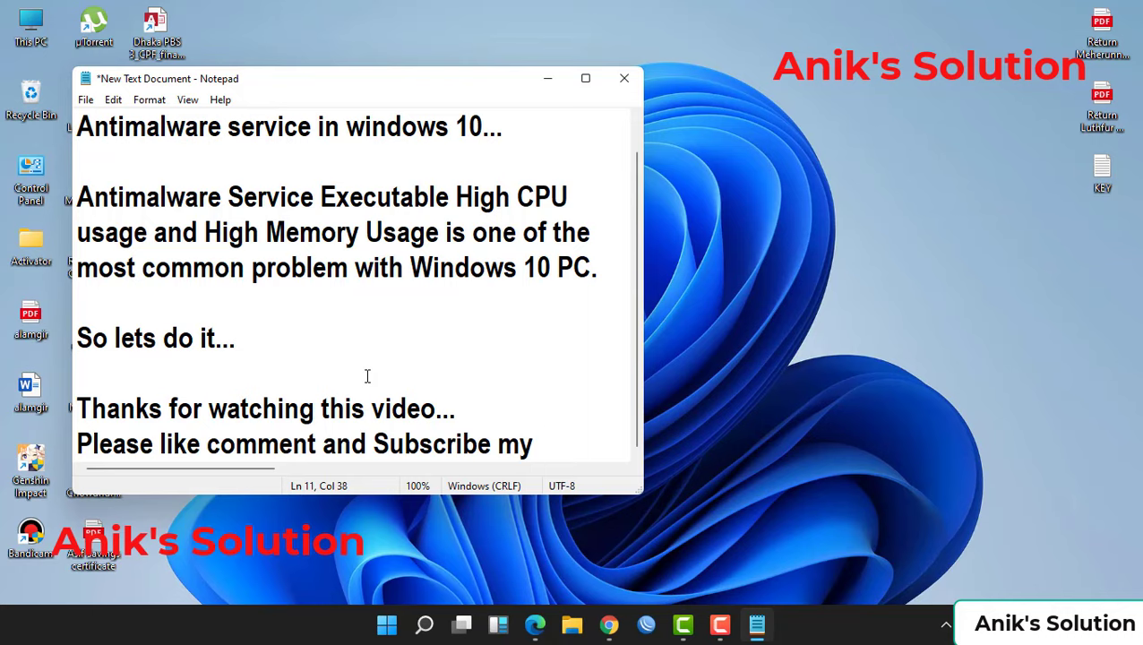
text(channe)
text(Thank y)
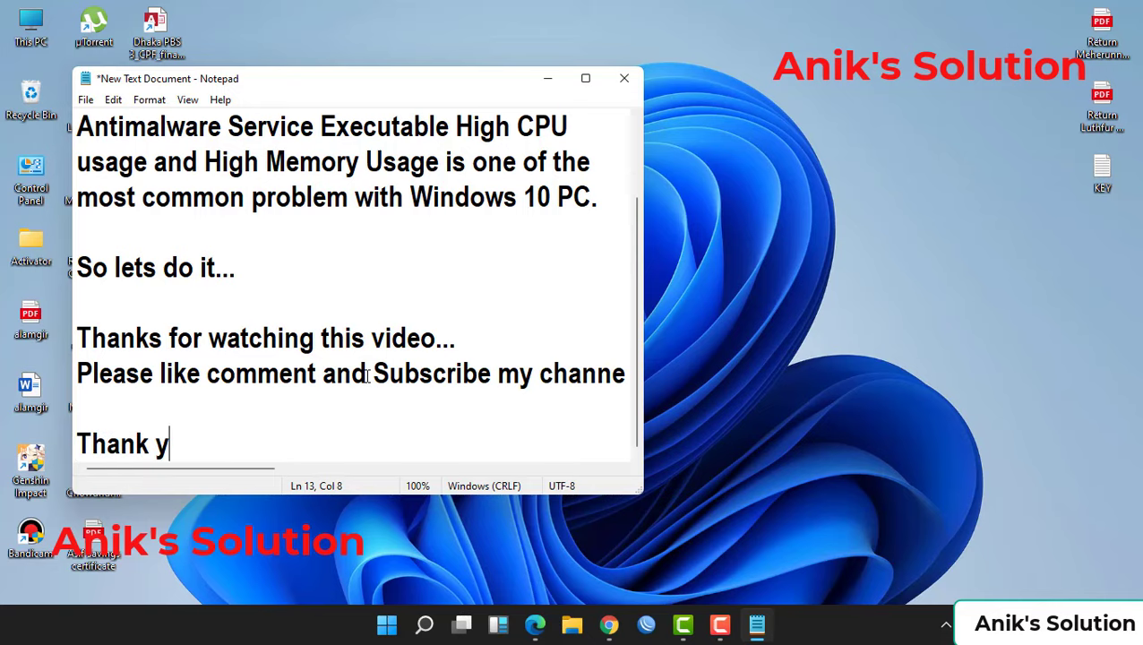
text(ou...)
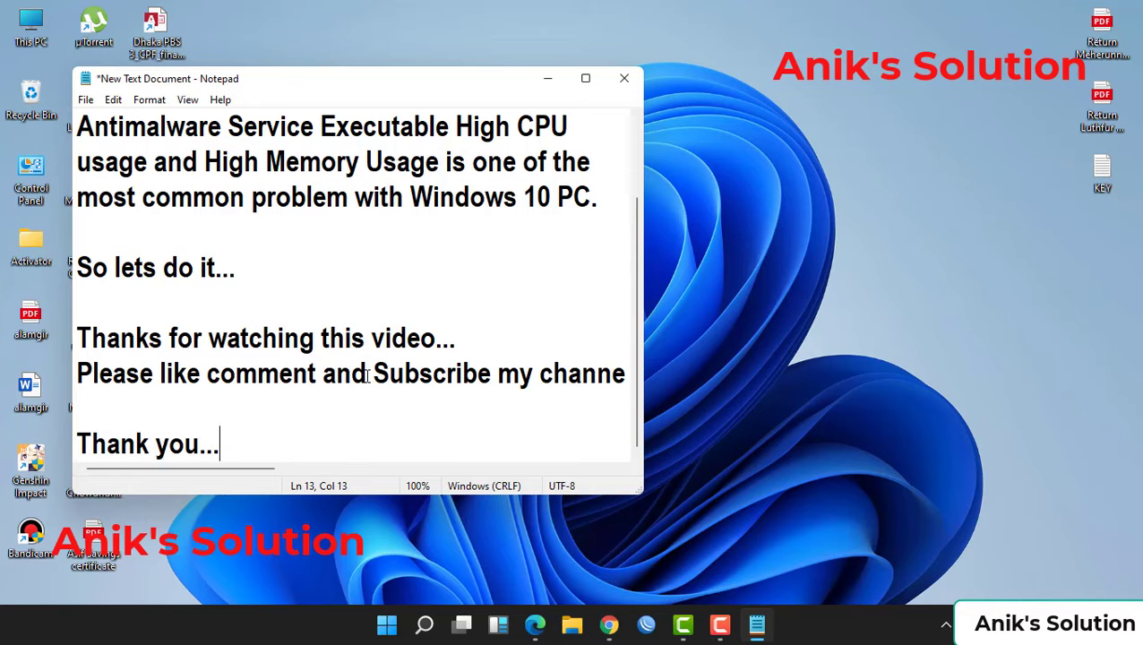